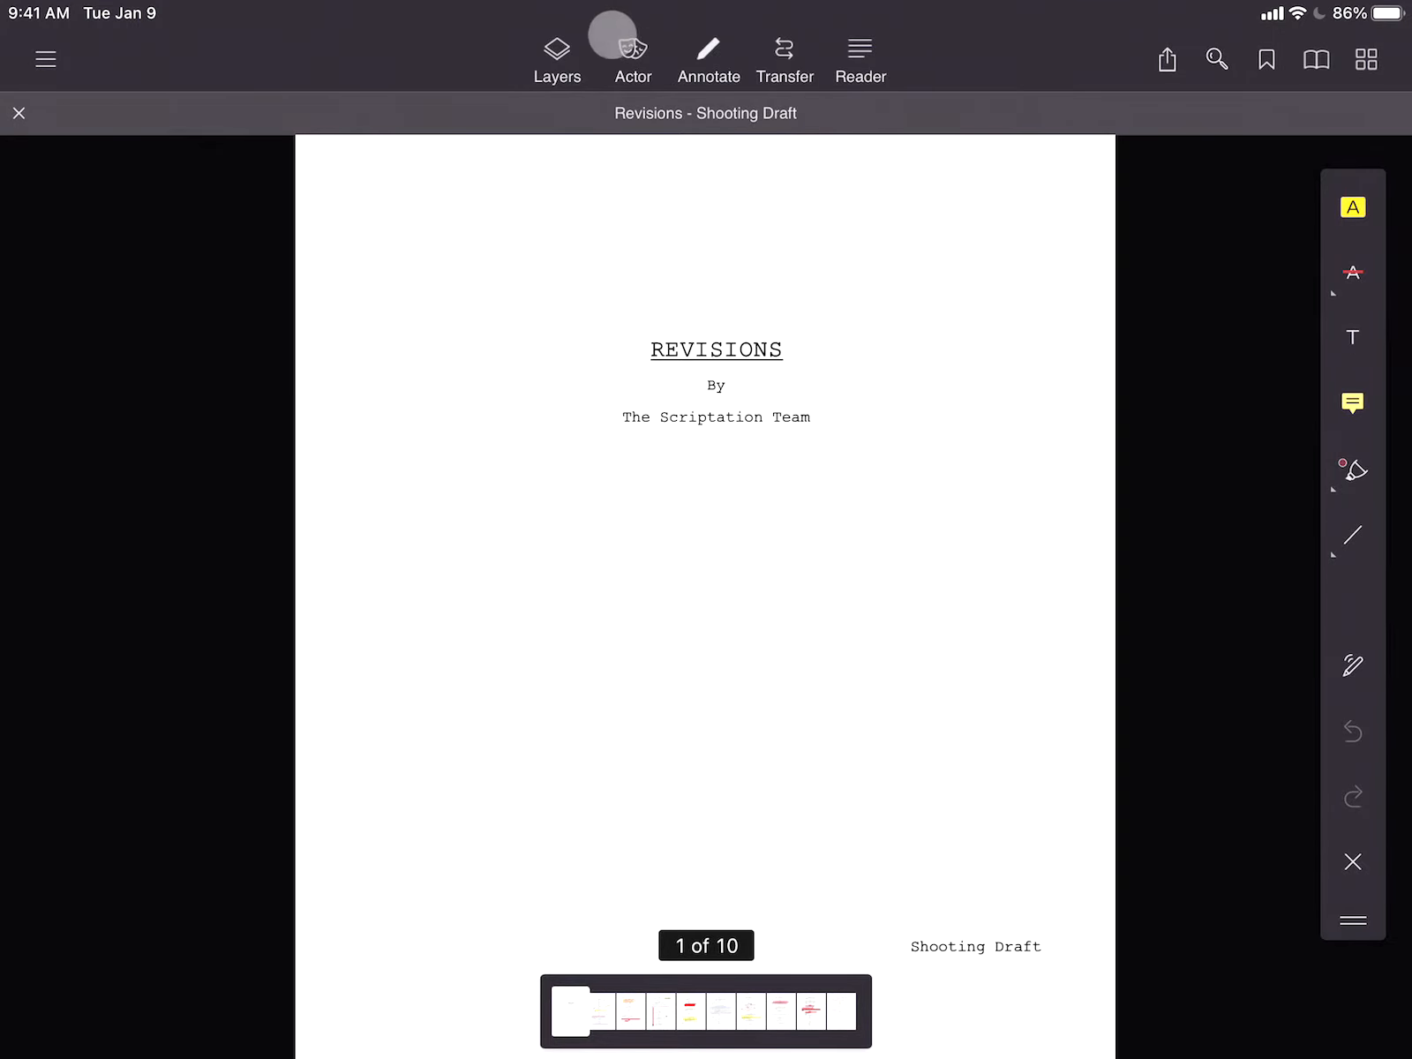
Browse the dark-themed toolbar panels: annotation layers list, previous draft chooser and other modals.
left_click(556, 55)
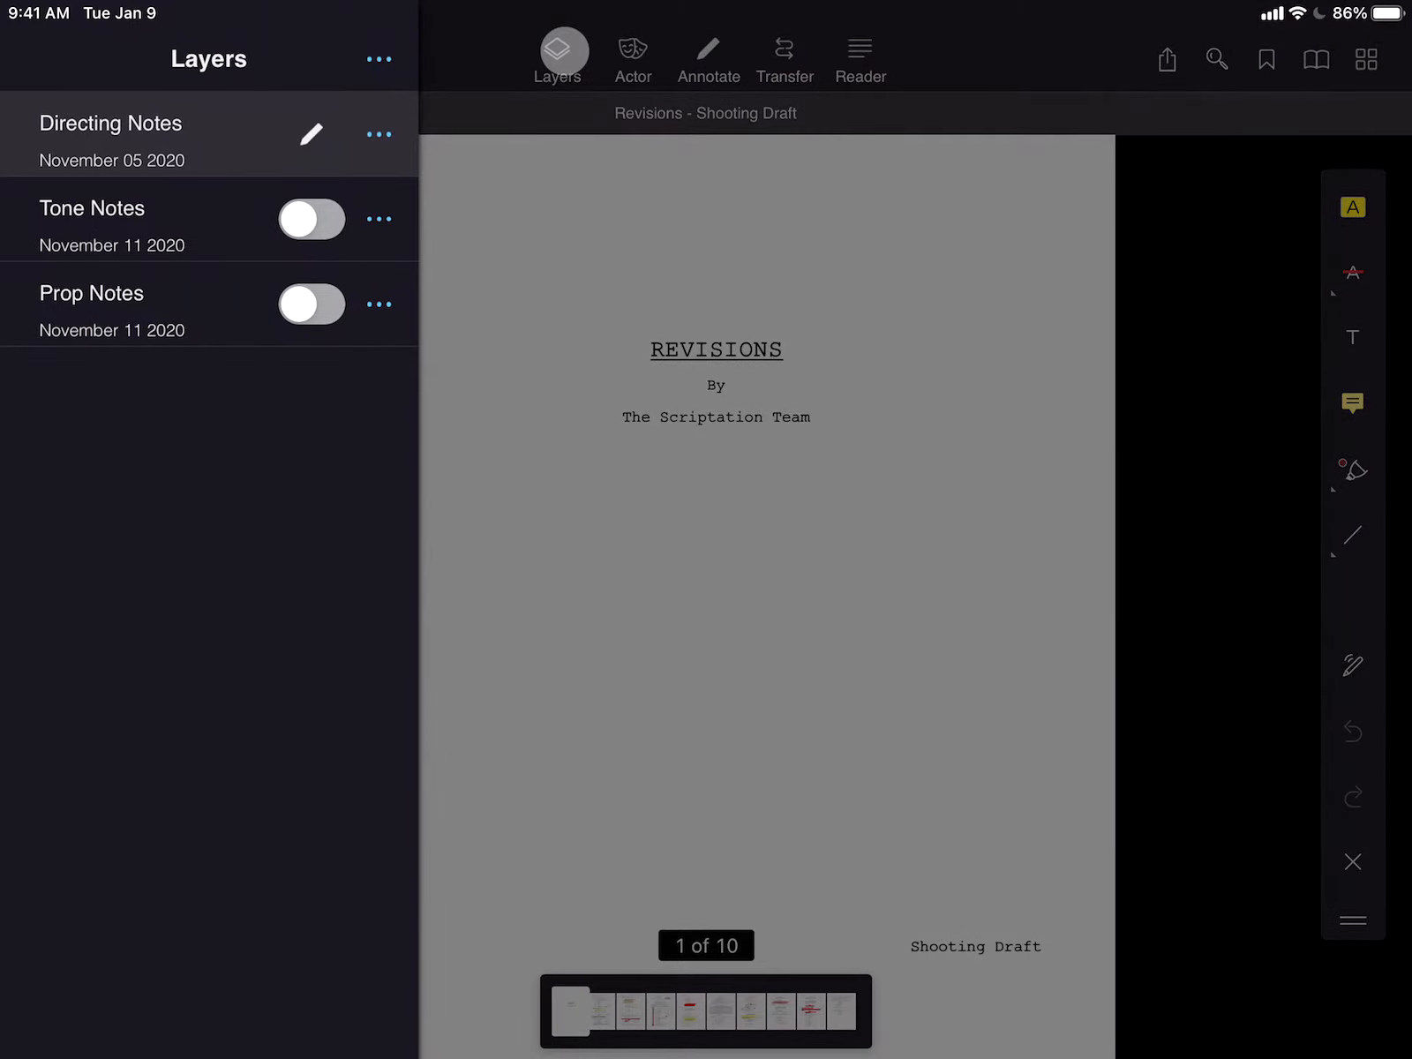
left_click(555, 55)
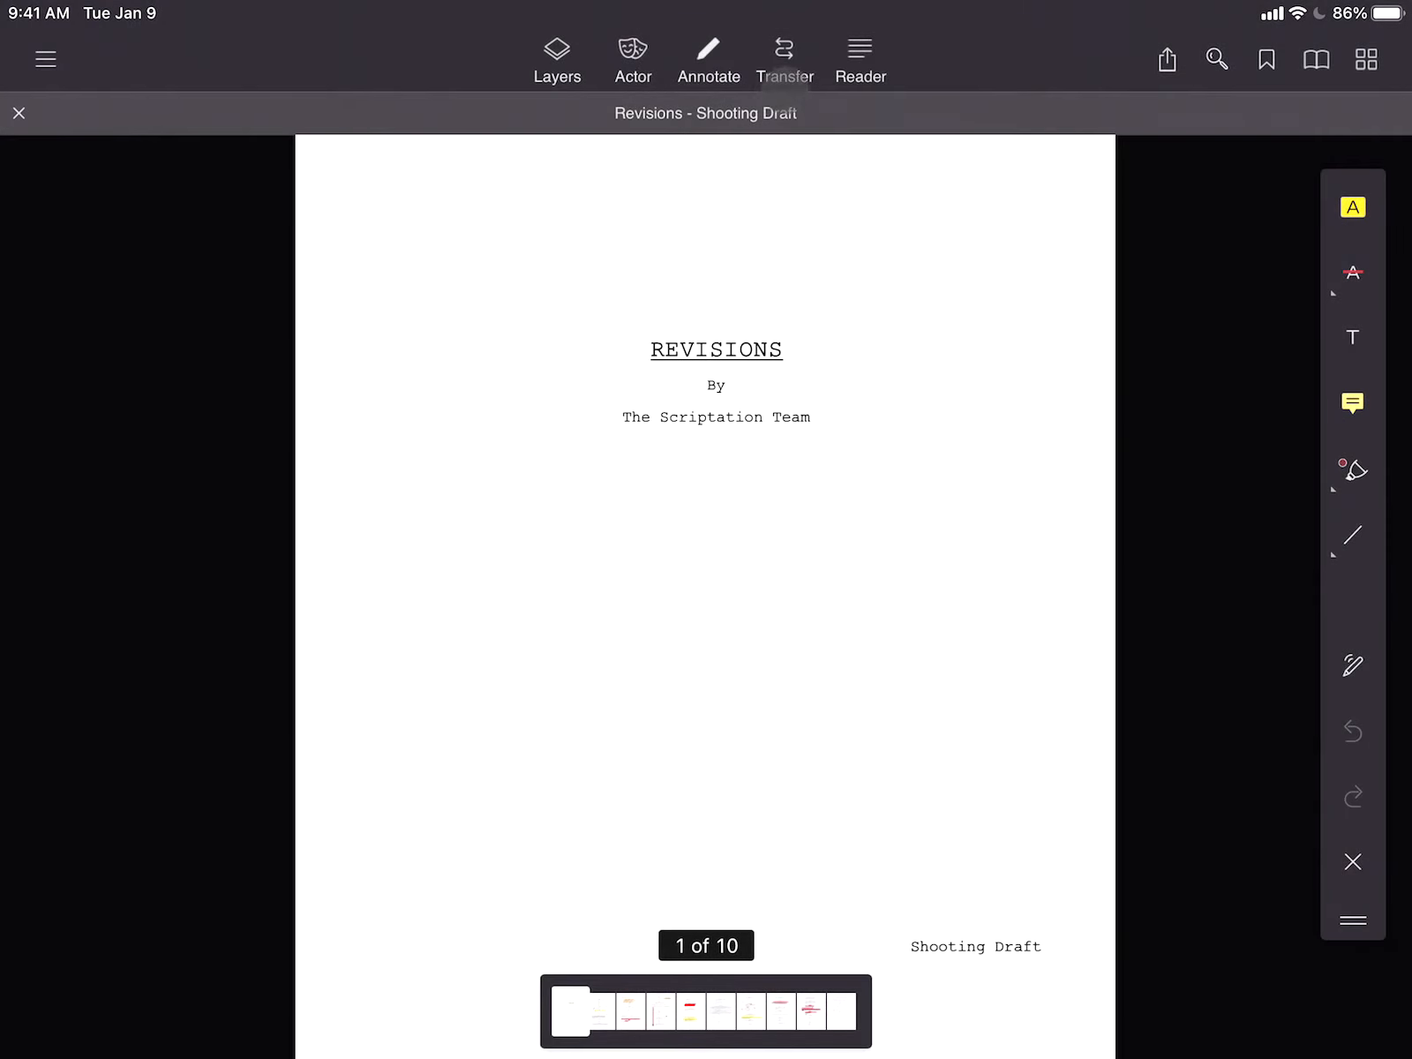
left_click(783, 58)
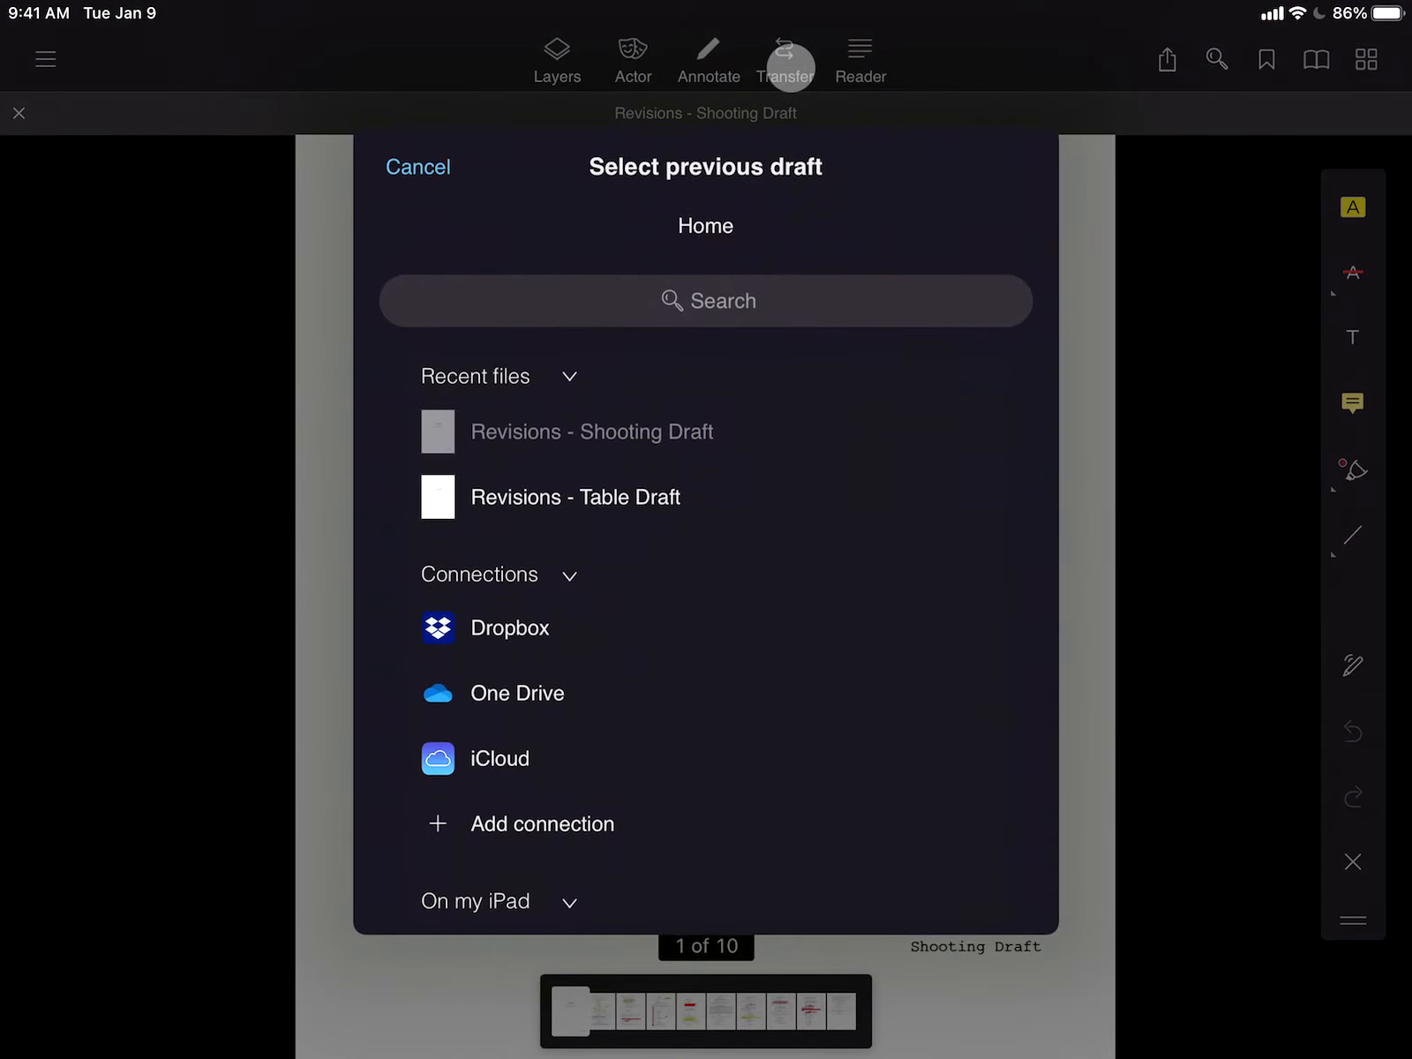
left_click(417, 166)
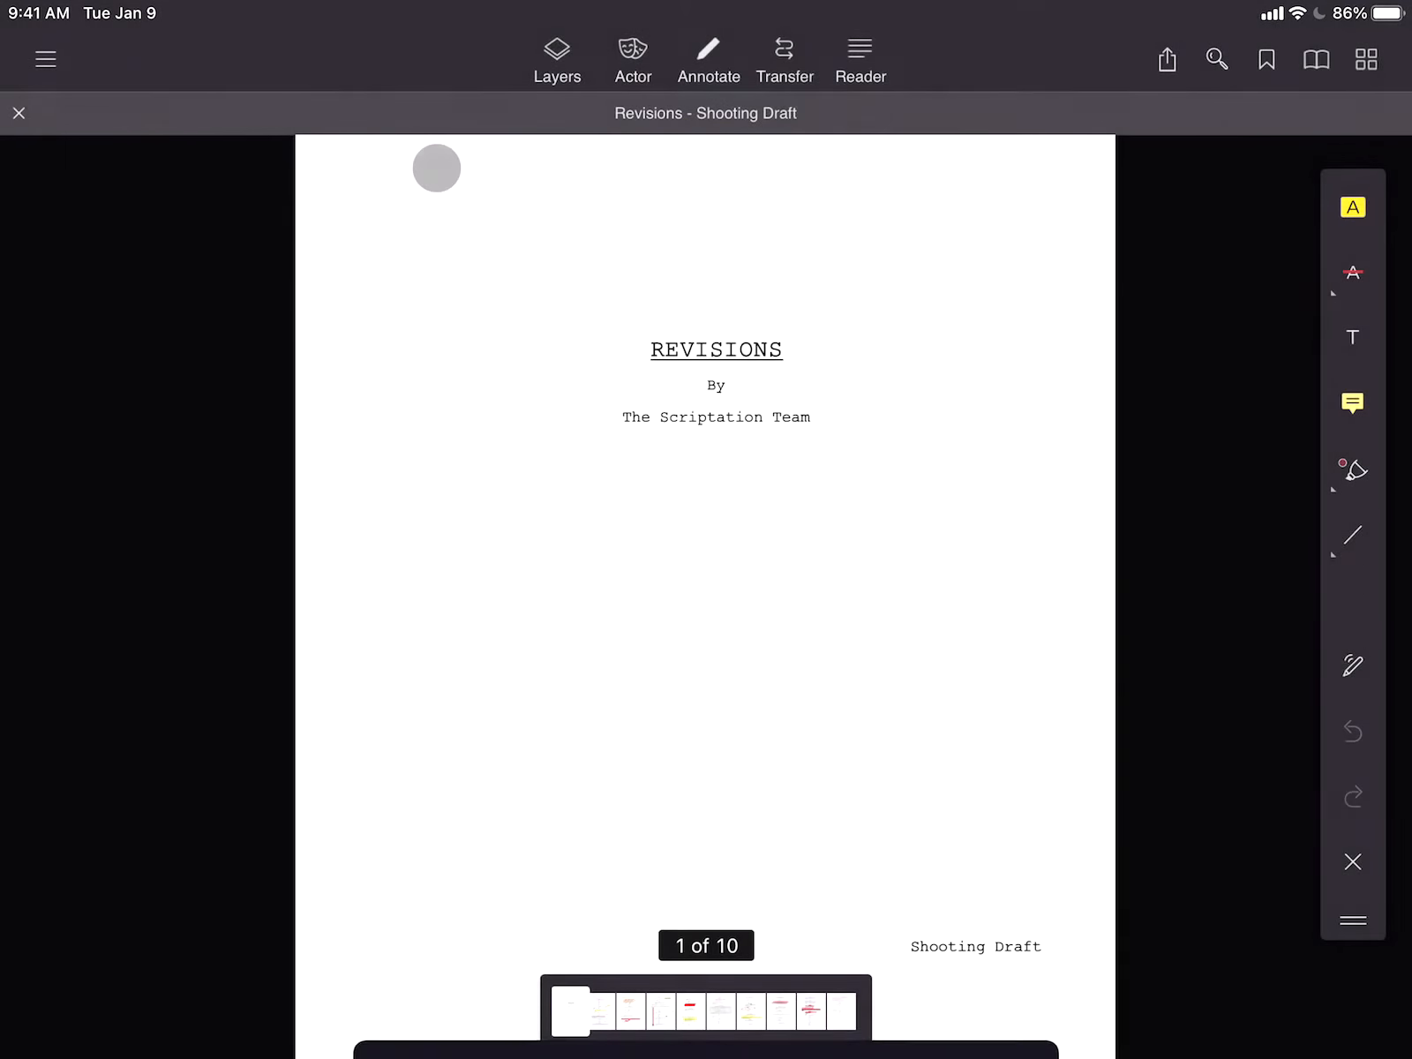
left_click(857, 59)
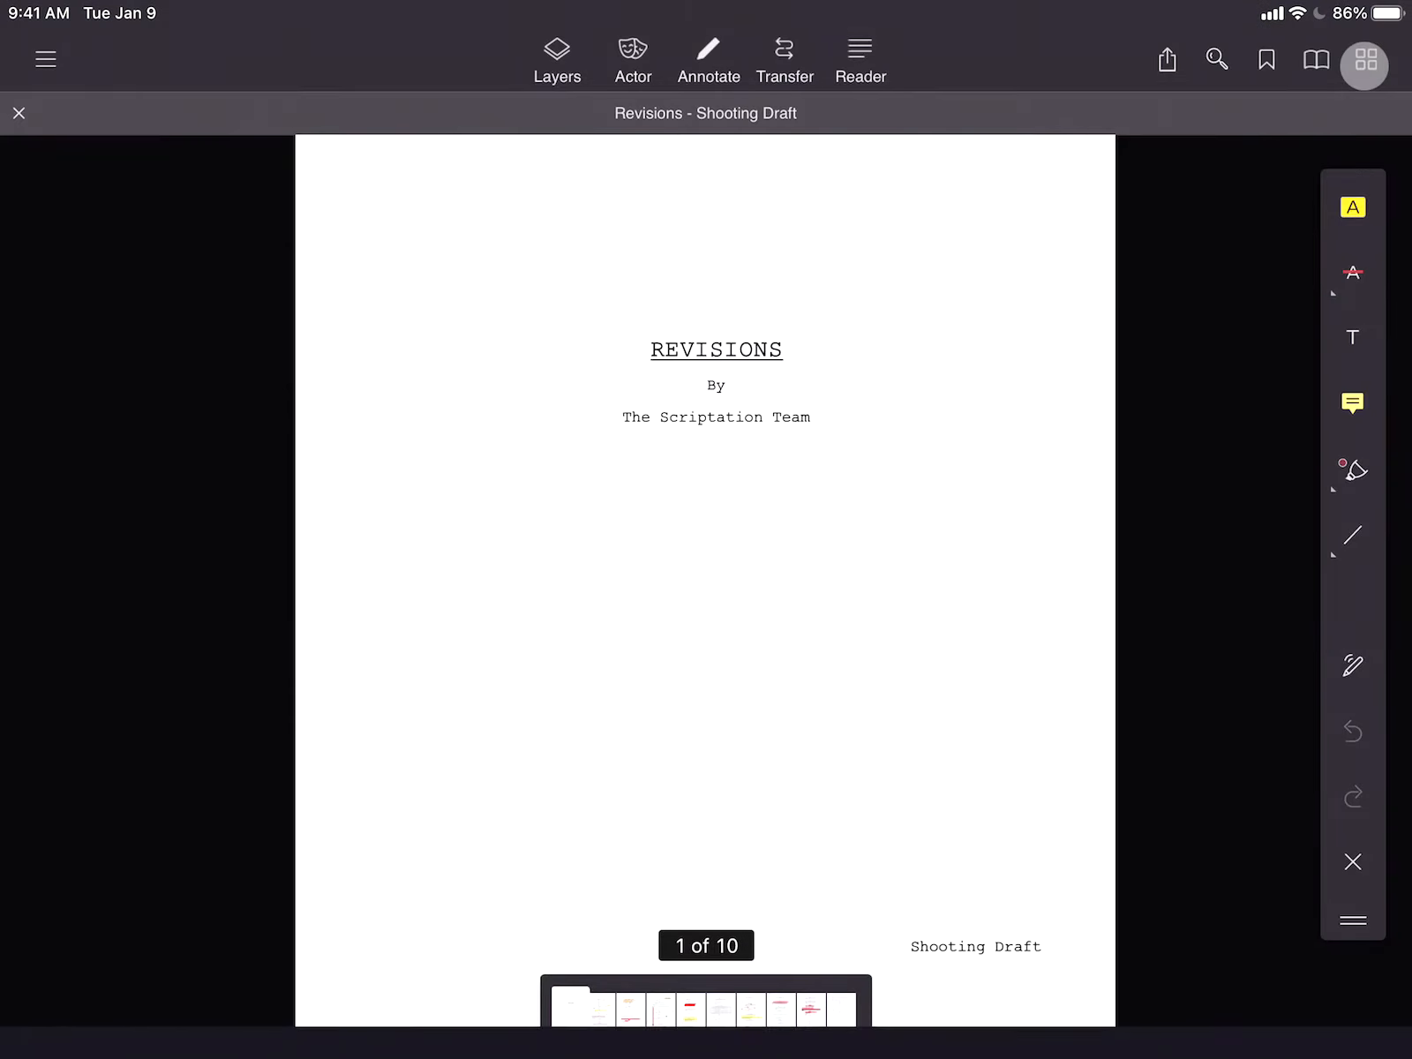
left_click(1364, 60)
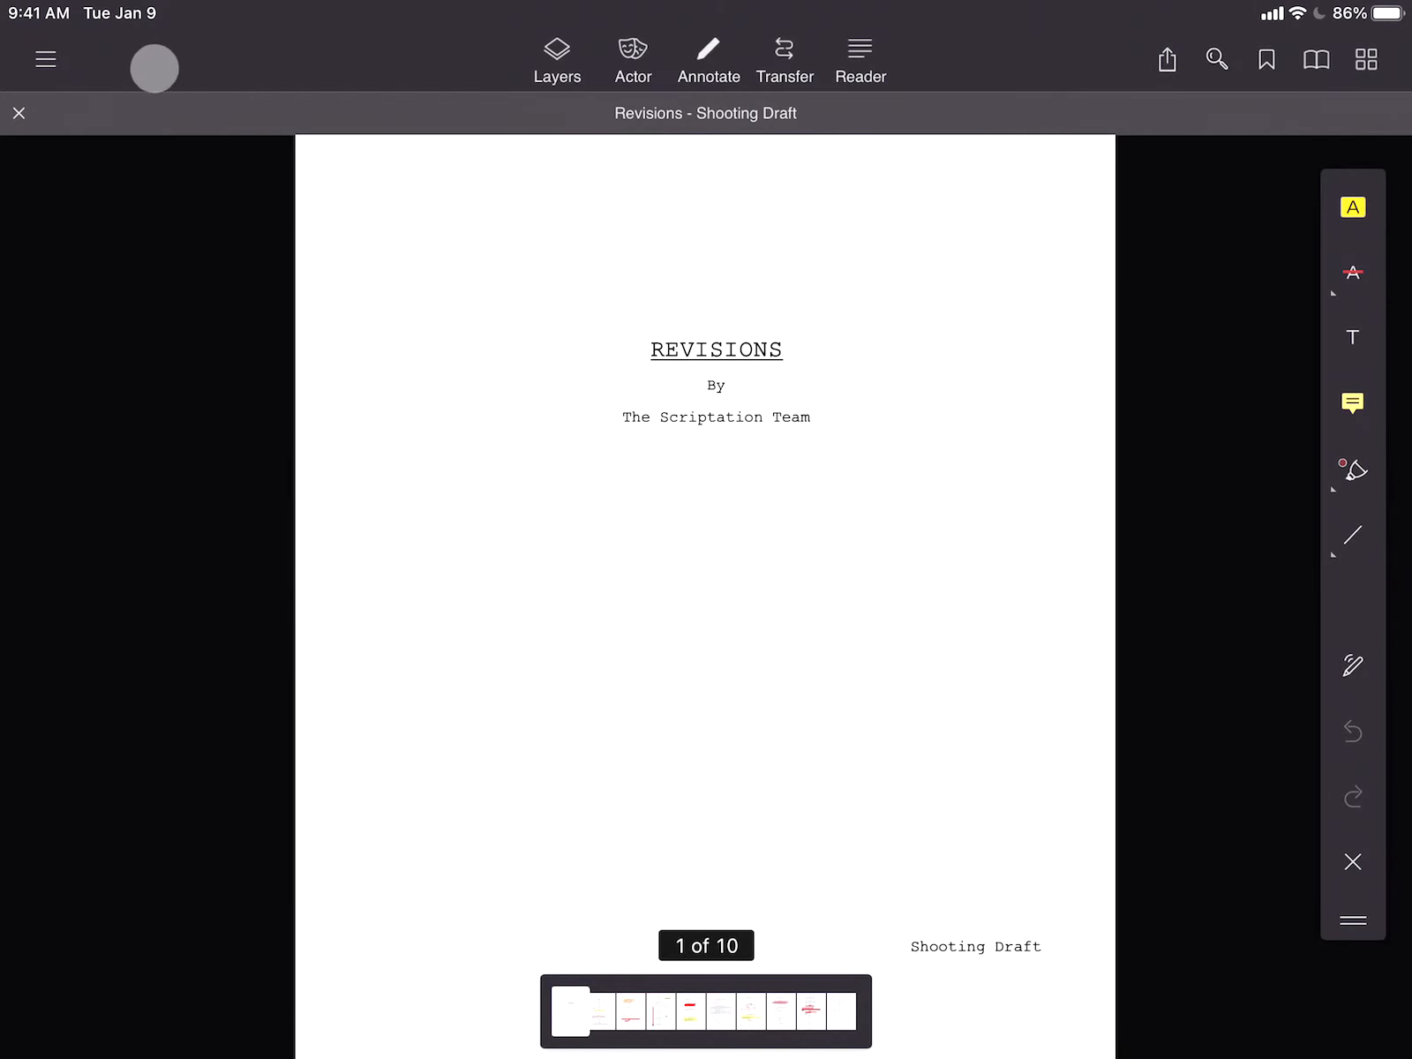
From the sidebar's Settings, switch the script page appearance to Night.
left_click(45, 59)
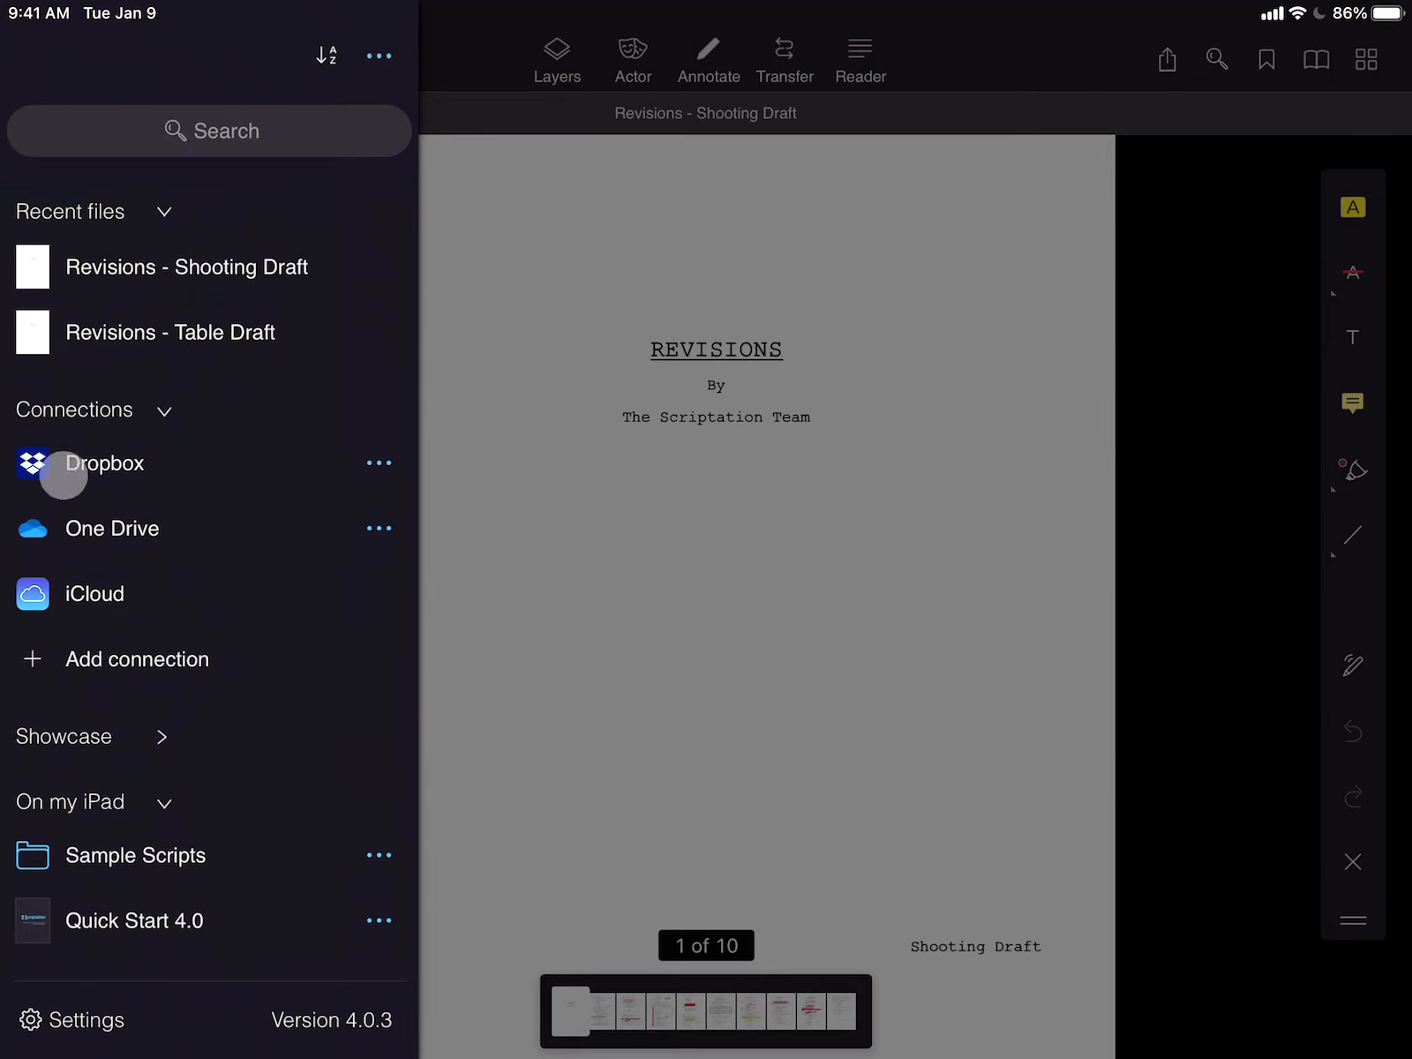
left_click(378, 55)
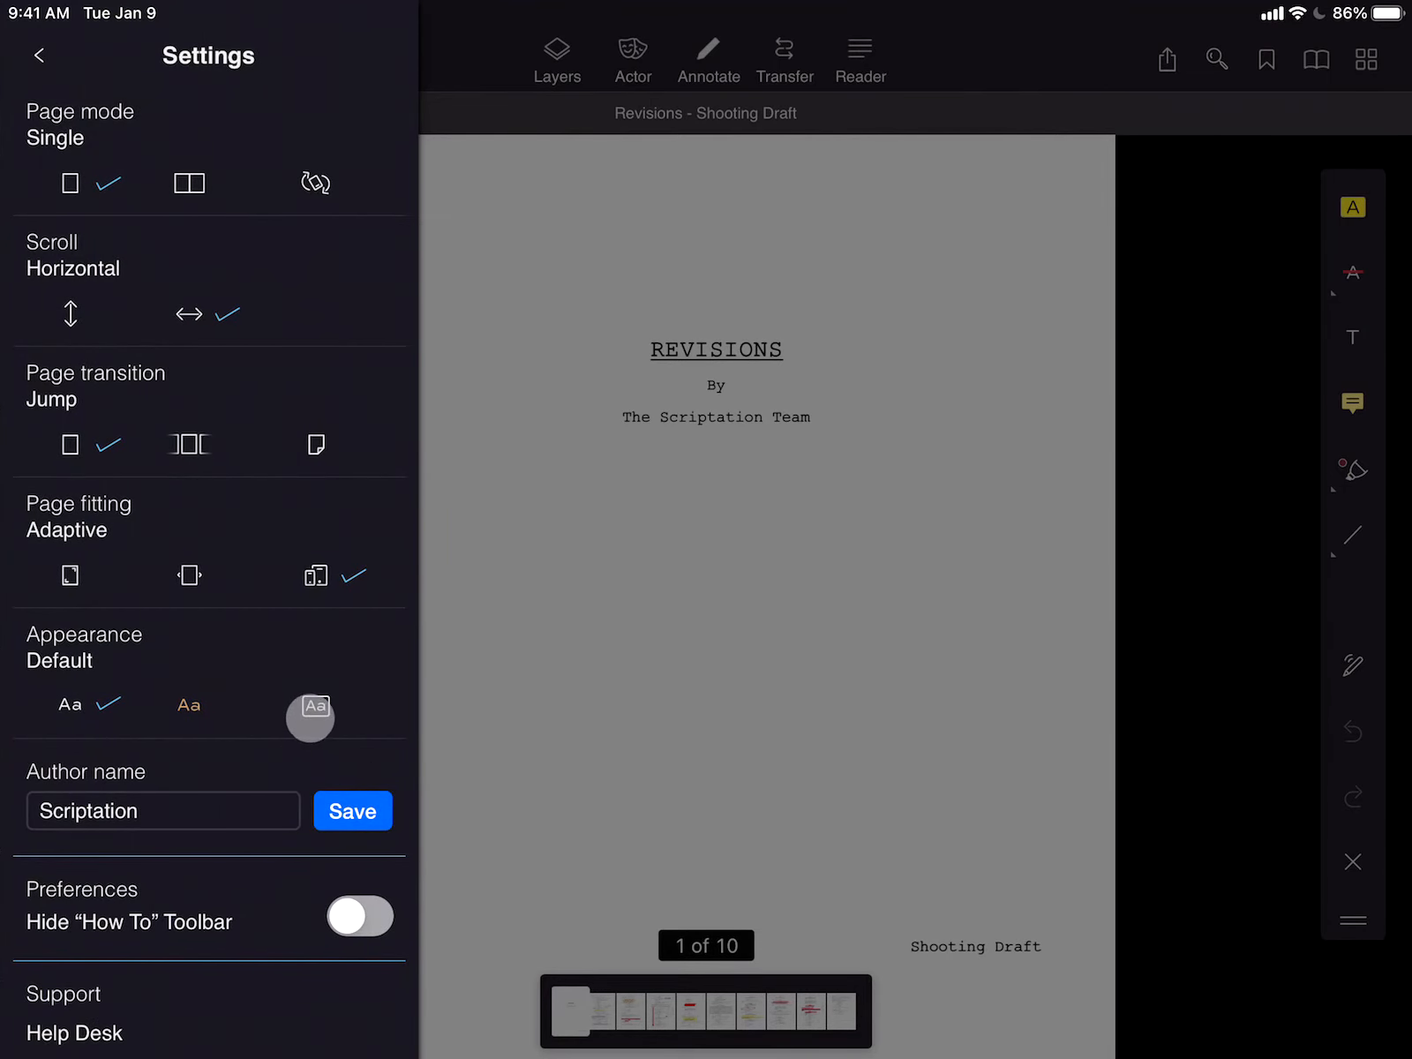
left_click(314, 706)
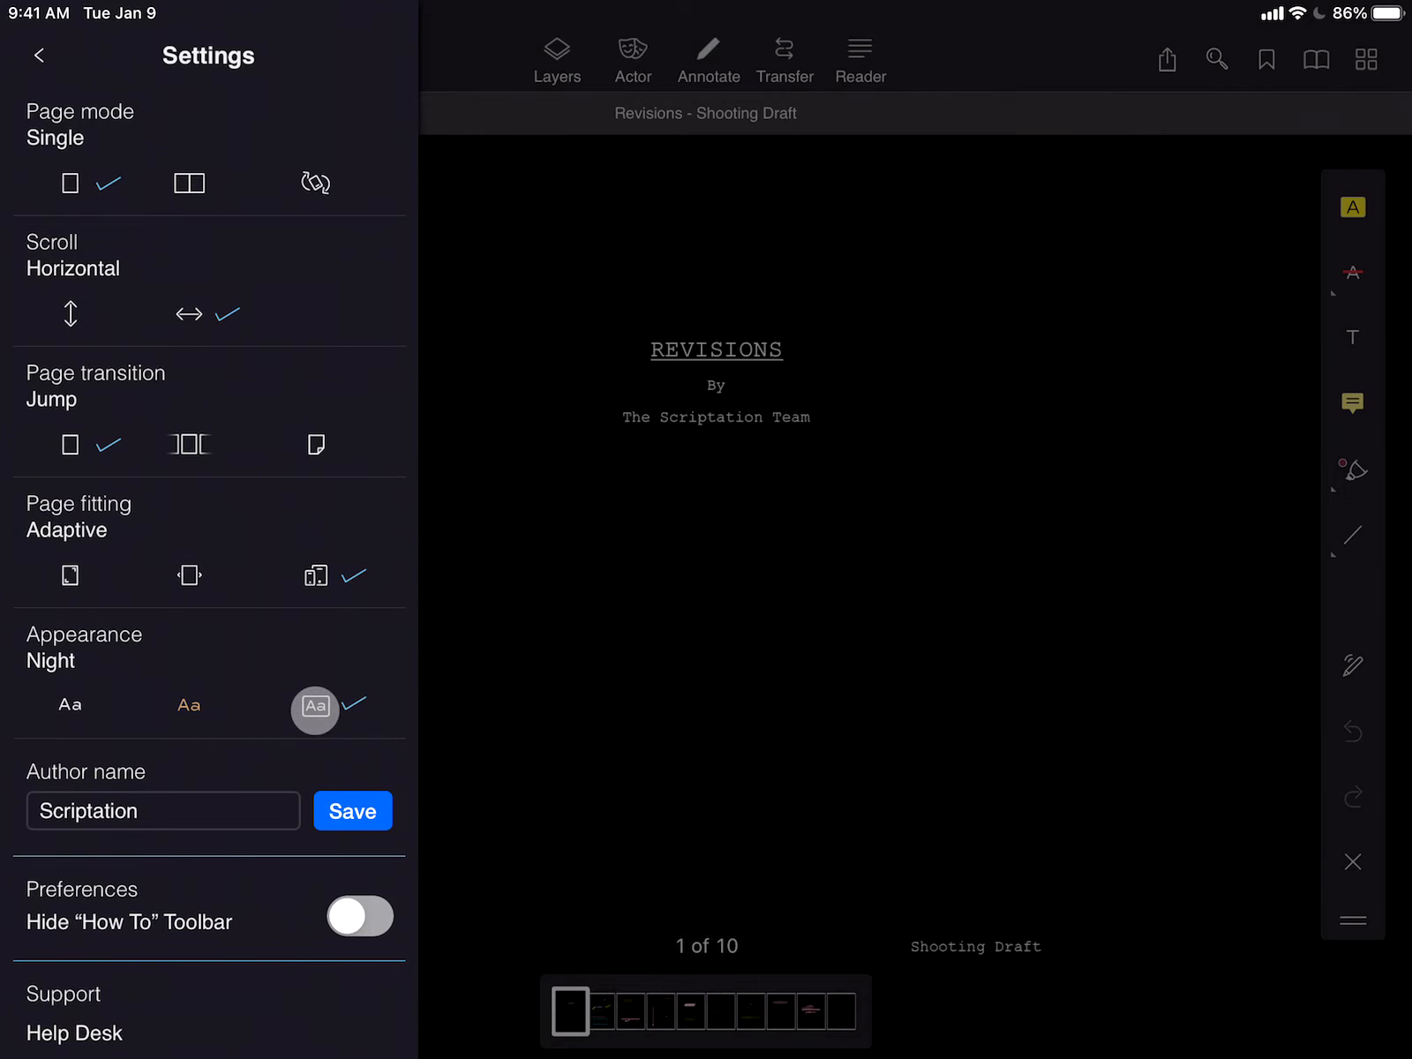